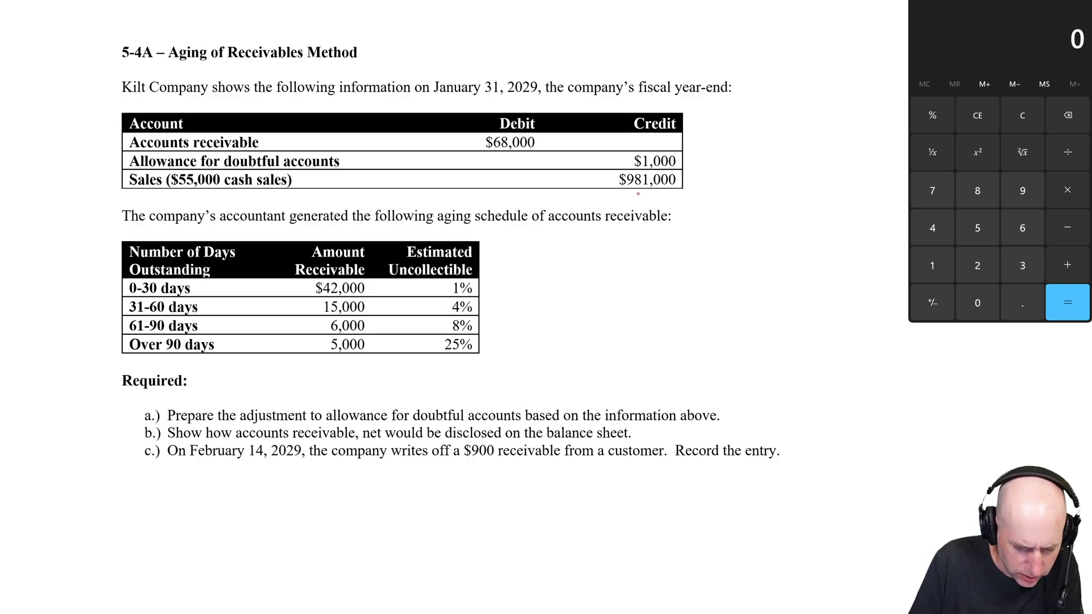
Underline the $68,000 receivables balance and write 68,000 under the aging schedule amounts.
{"action": "left_click_drag", "start_coordinate": [482, 152], "coordinate": [537, 152]}
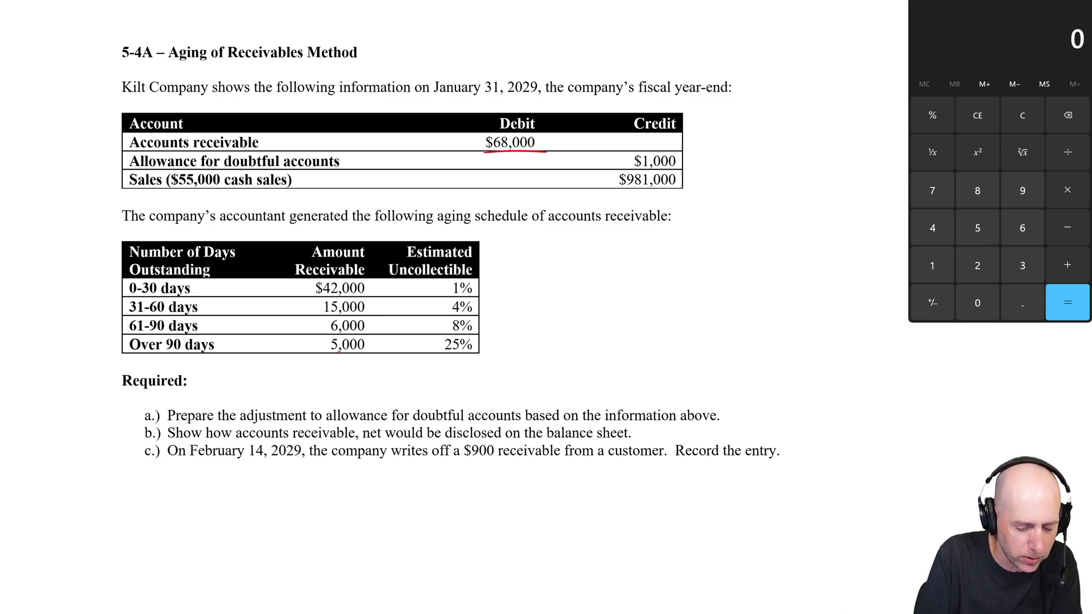
{"action": "left_click_drag", "start_coordinate": [313, 355], "coordinate": [375, 352]}
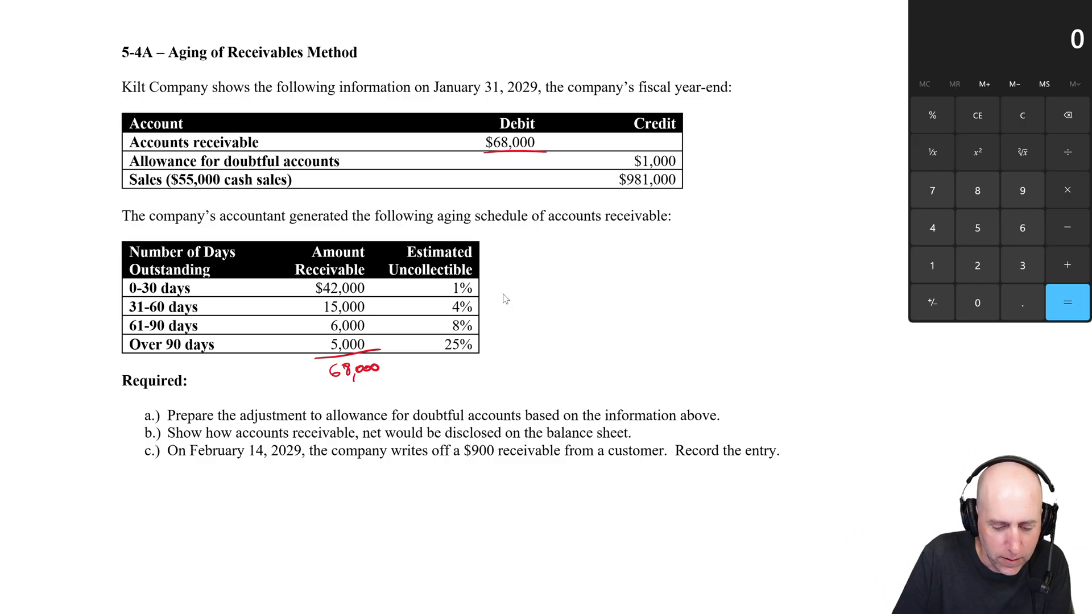
{"action": "left_click", "coordinate": [420, 378]}
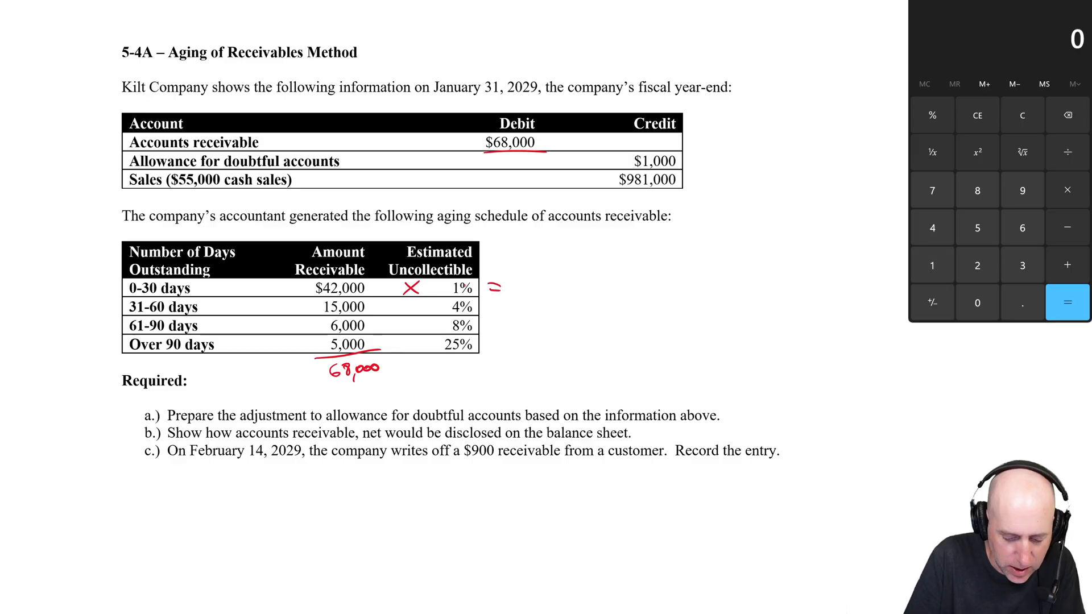
Write the estimates 420, 480 and 1250, labelling the 2750 total as the allowance ending balance.
{"action": "type", "text": "420"}
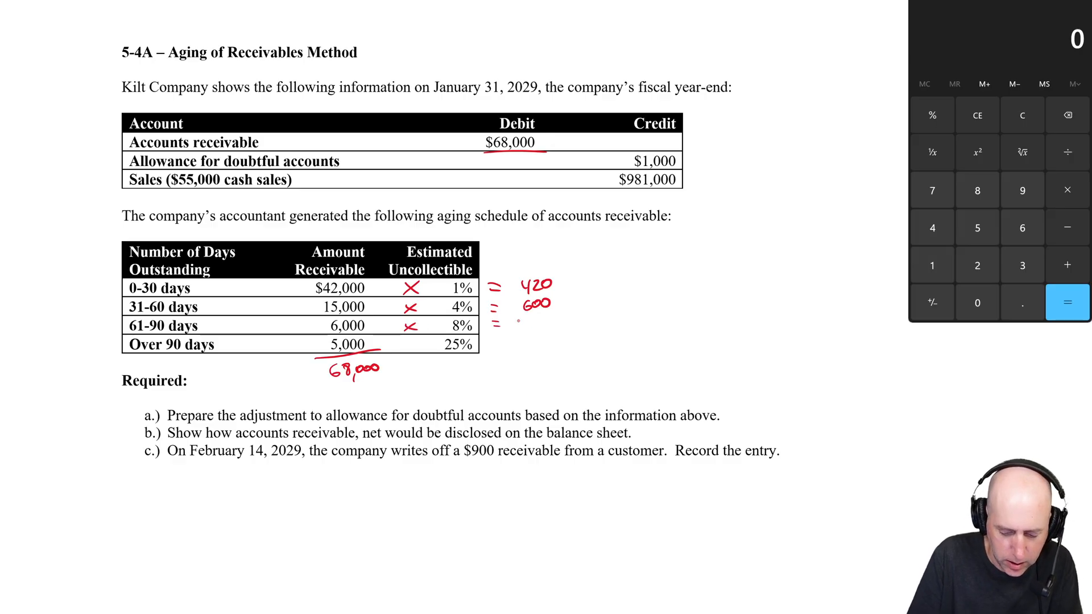
{"action": "type", "text": "480"}
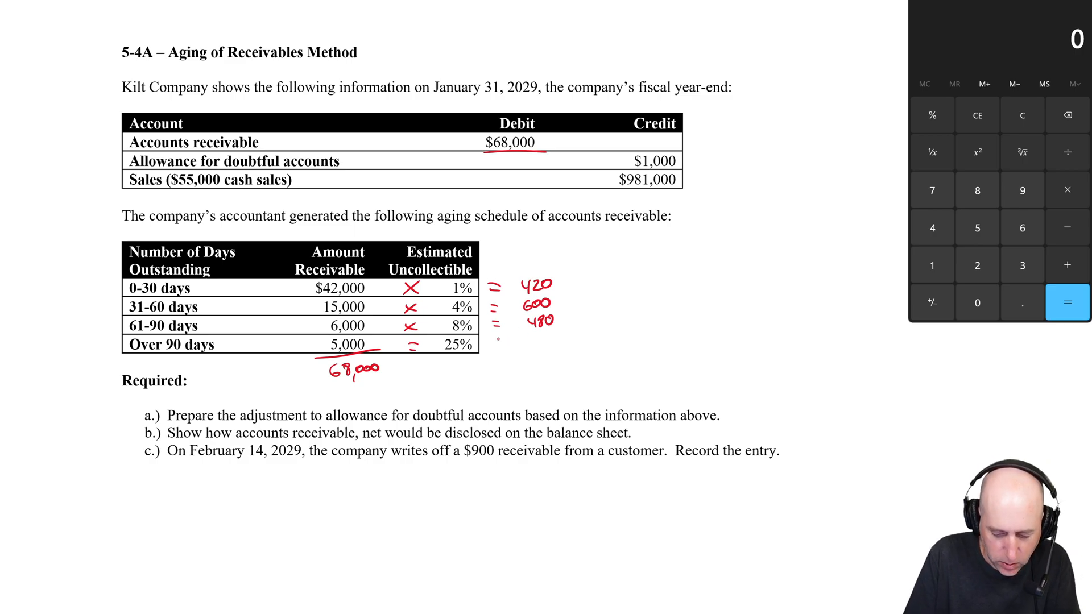
{"action": "type", "text": "1250 ="}
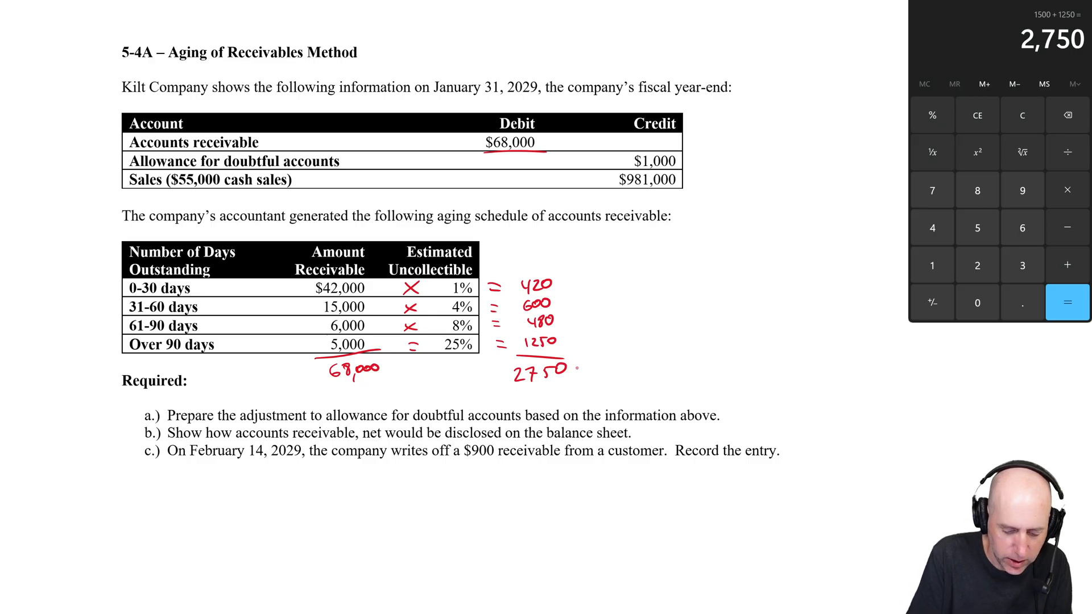
{"action": "left_click_drag", "start_coordinate": [512, 390], "coordinate": [592, 379]}
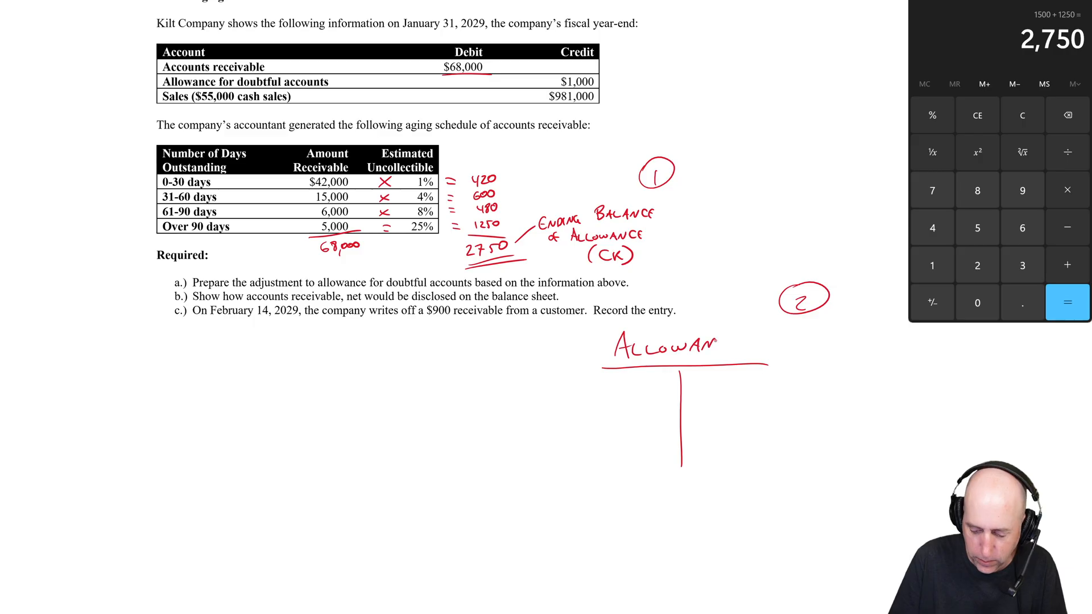
Enter the 1000 beginning and 2750 ending balances in the Allowance T-account, noting the 1750 gap.
{"action": "type", "text": "CE"}
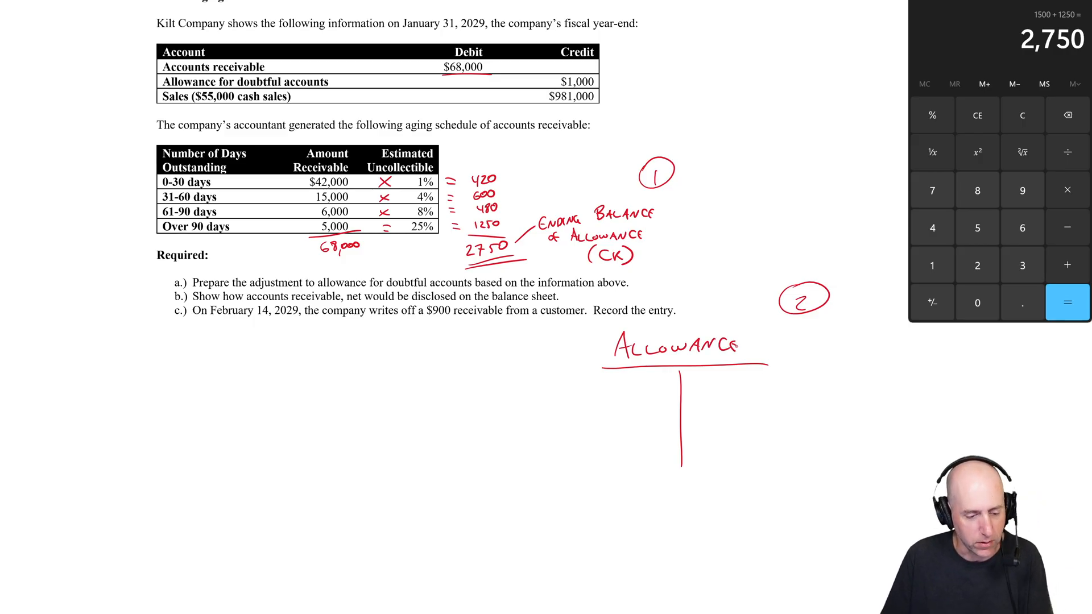
{"action": "type", "text": "1000"}
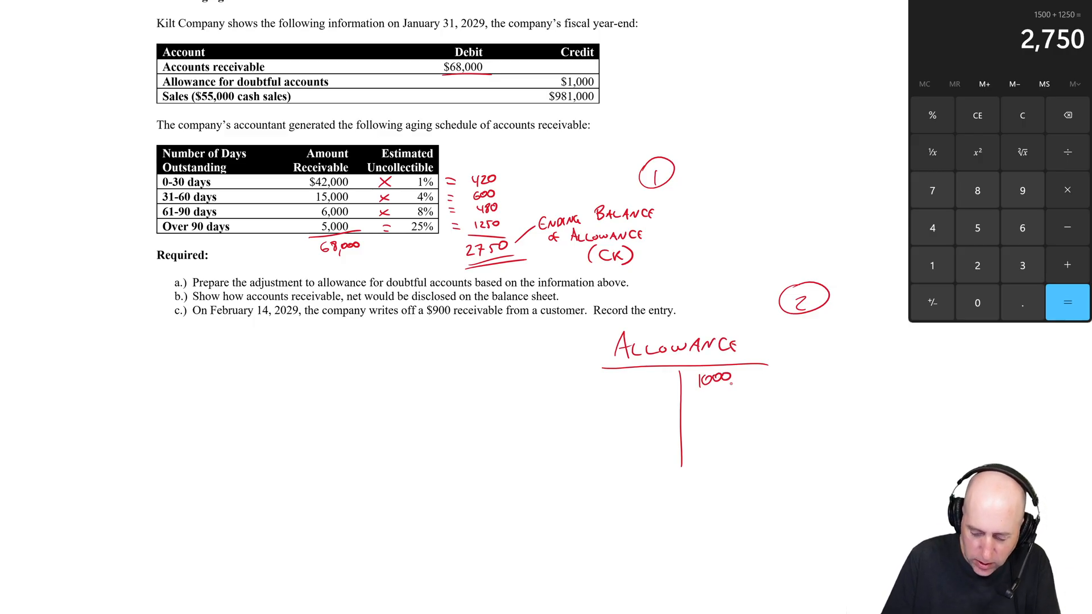
{"action": "left_click_drag", "start_coordinate": [609, 440], "coordinate": [811, 437]}
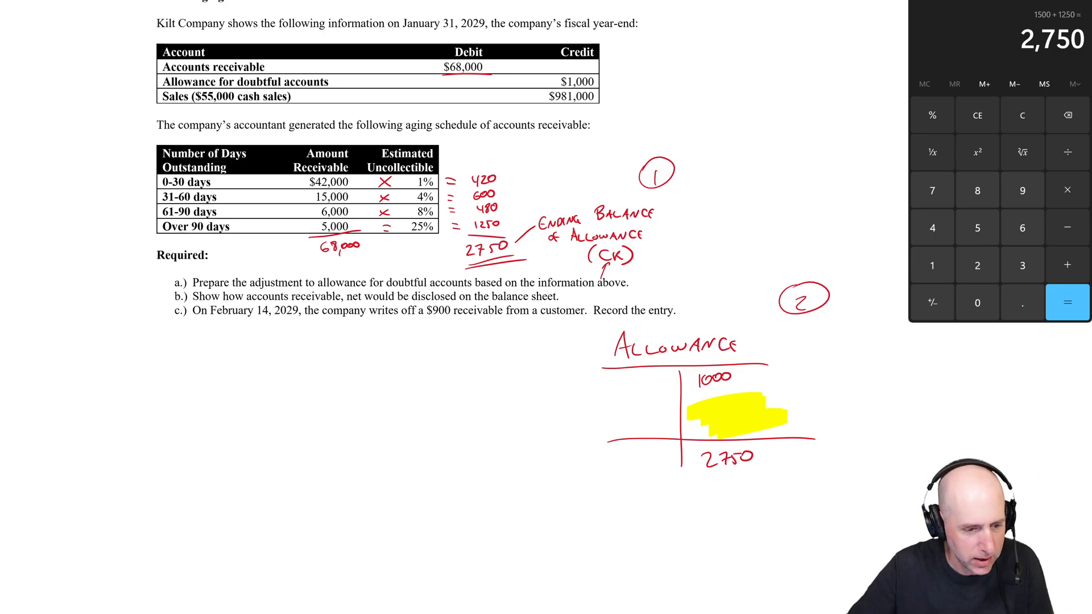
{"action": "type", "text": "17"}
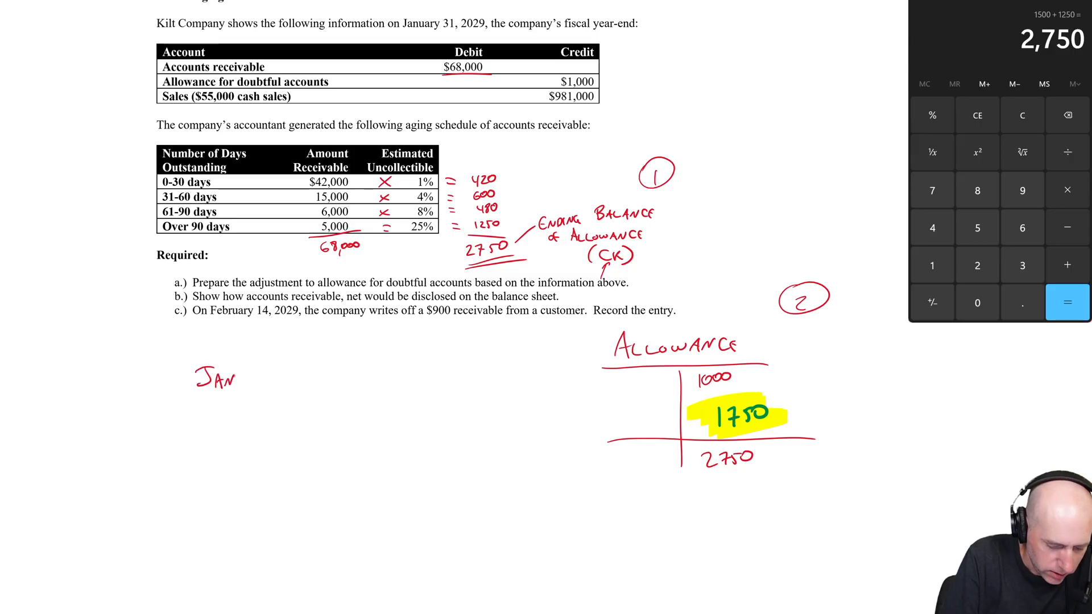
Write the Jan 31, 2029 entry: Bad Debt Expense debit, Allowance credit, 1,750.
{"action": "type", "text": "31, 2029"}
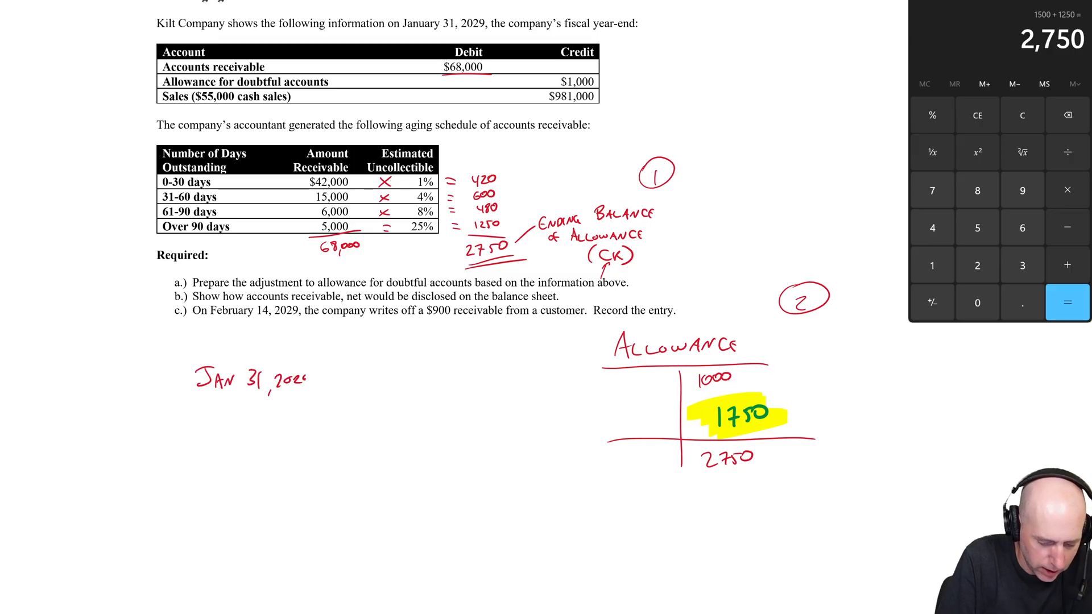
{"action": "type", "text": "BAr"}
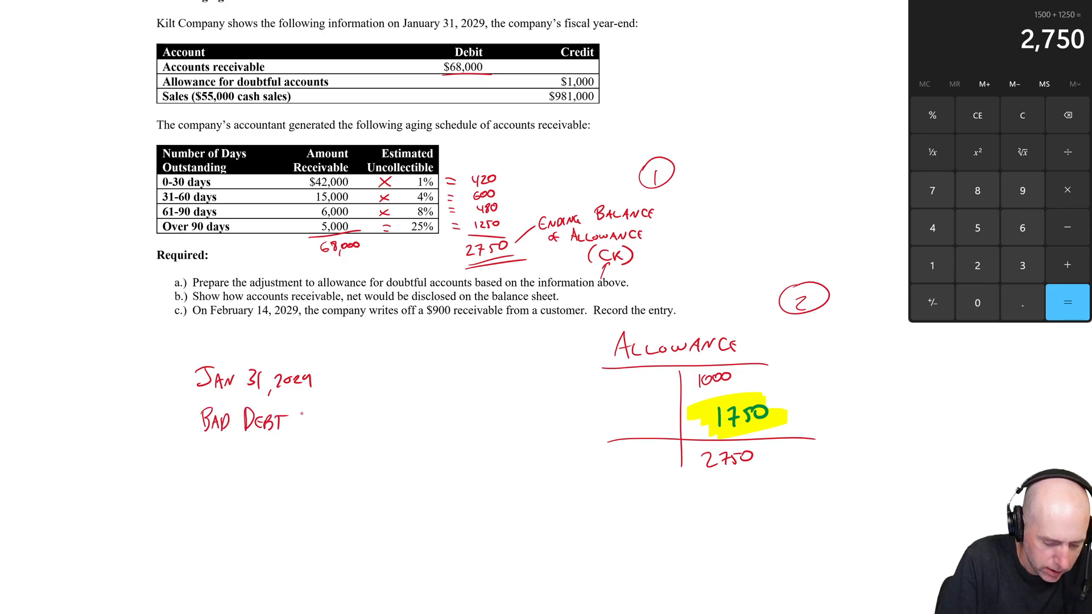
{"action": "type", "text": "Exp"}
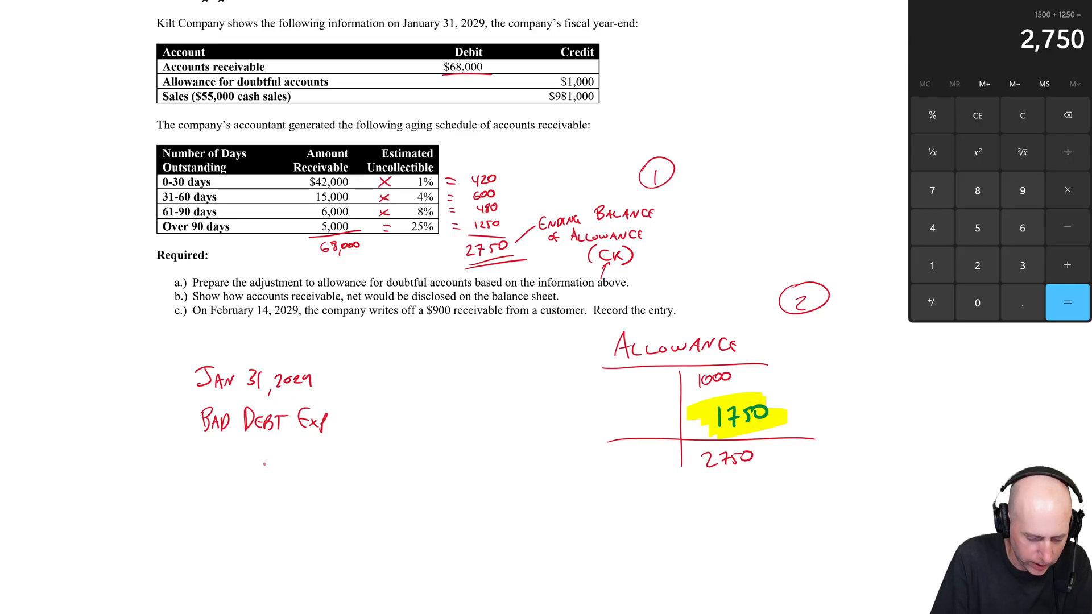
{"action": "type", "text": "All."}
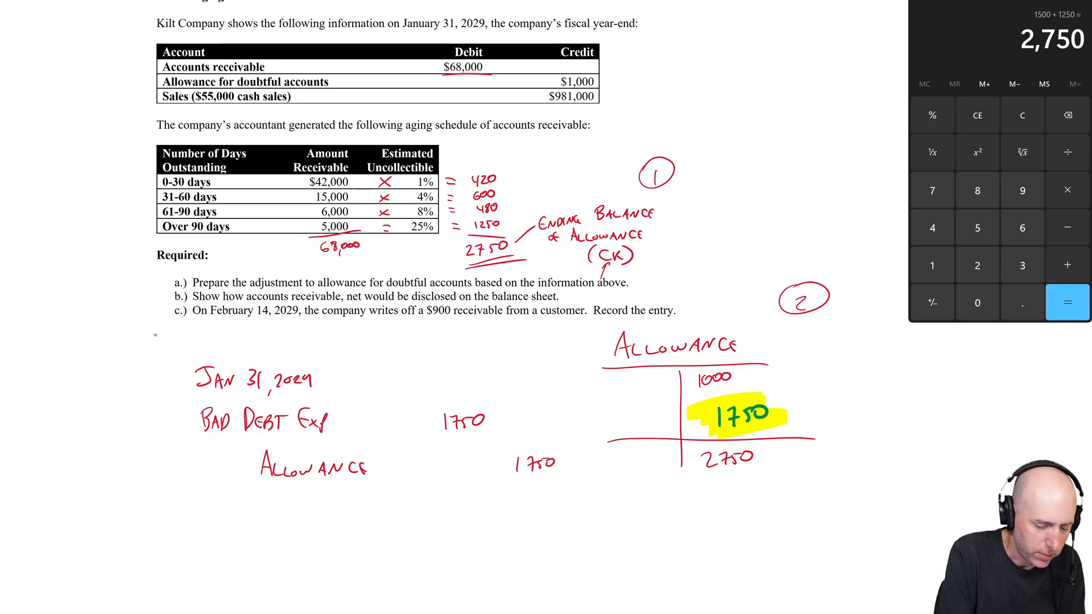
{"action": "left_click", "coordinate": [159, 341]}
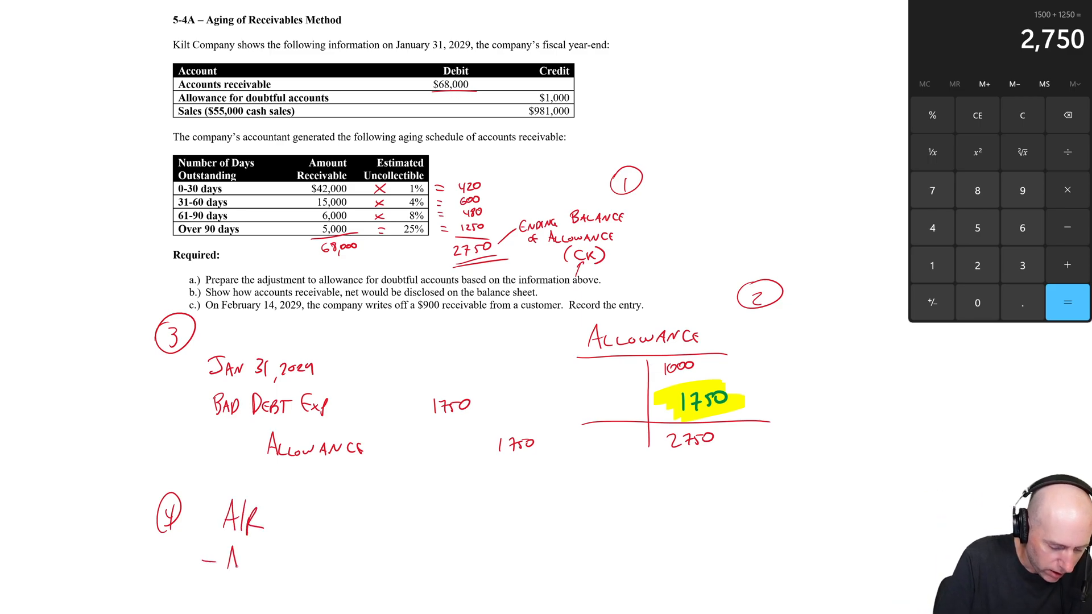
Write A/R 68,000 less Allowance (2,750) equals net receivables 65,250.
{"action": "type", "text": "Alcowa"}
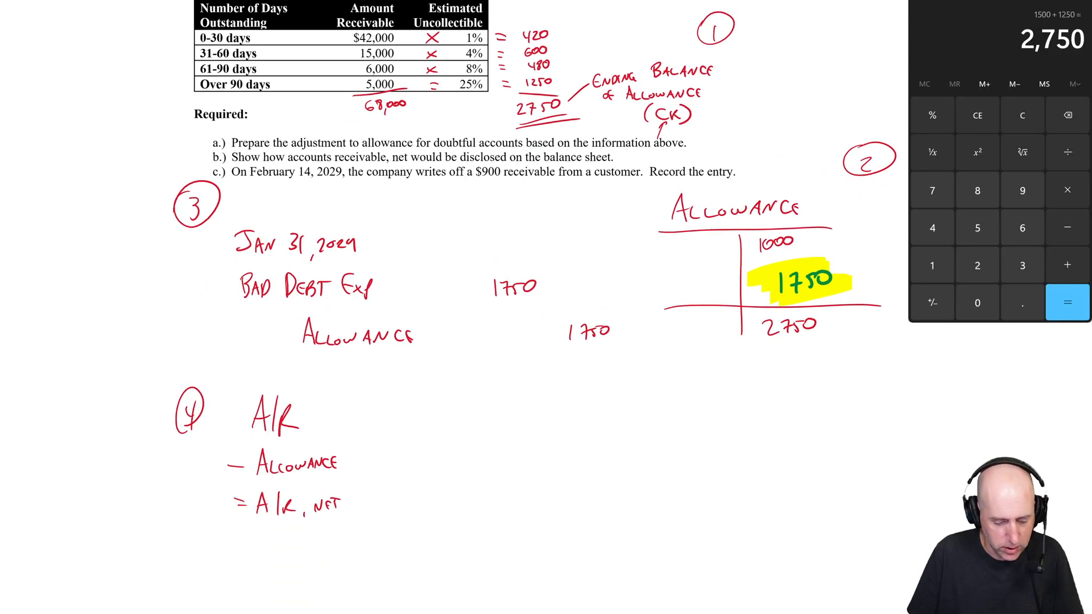
{"action": "scroll", "scroll_direction": "down", "scroll_amount": 3}
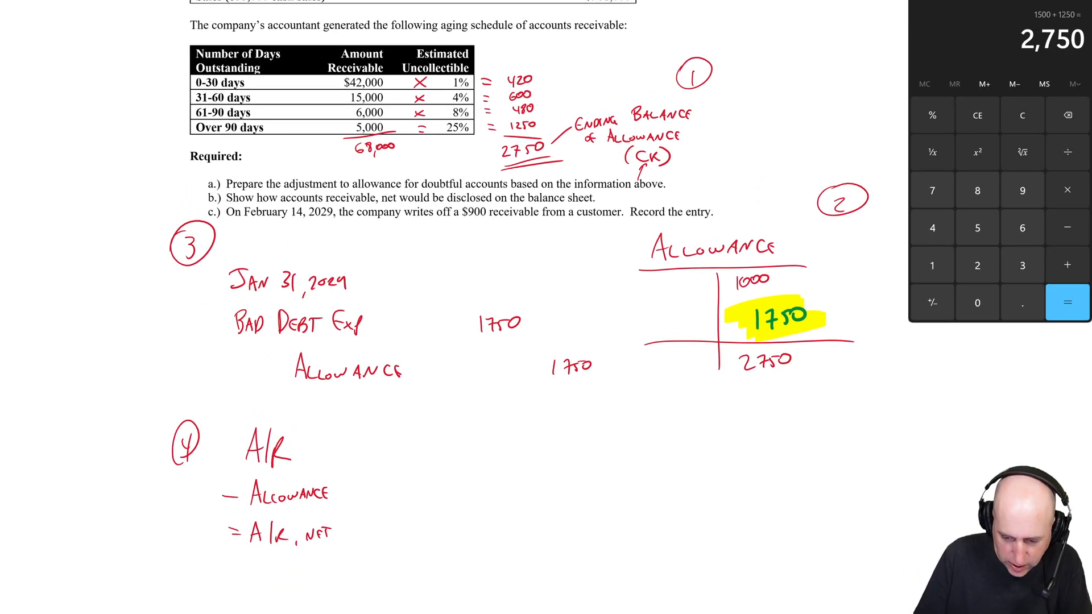
{"action": "scroll", "scroll_direction": "down", "scroll_amount": 3}
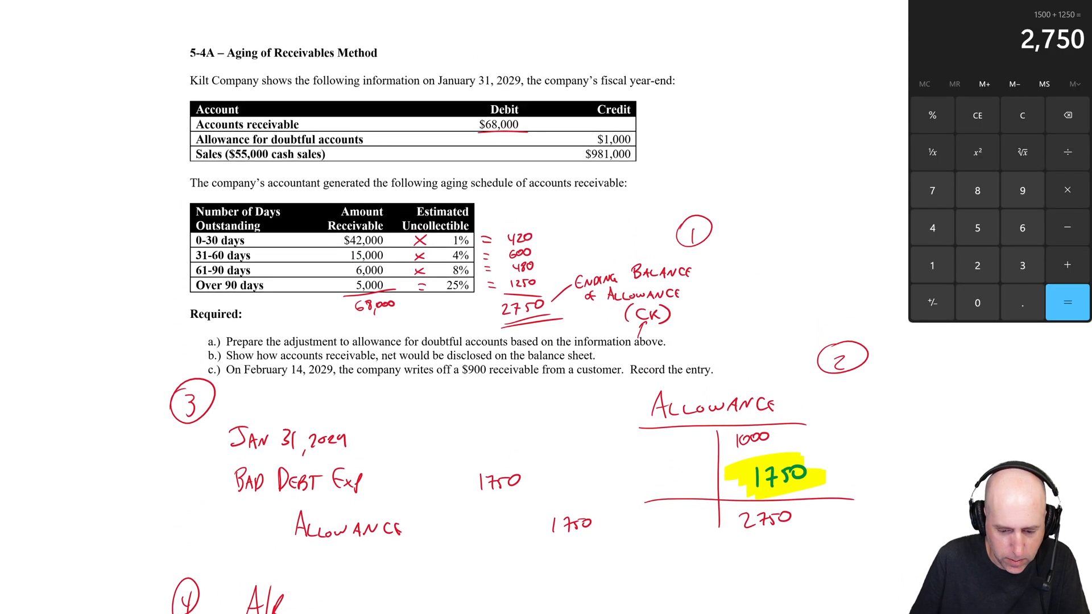
{"action": "scroll", "scroll_direction": "down", "scroll_amount": 3}
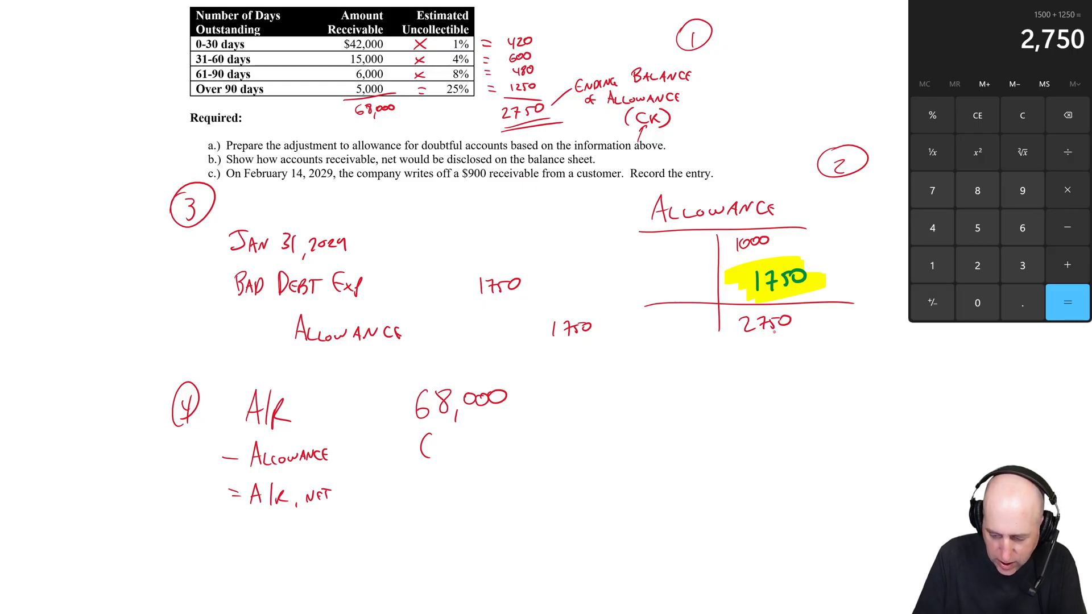
{"action": "type", "text": "2"}
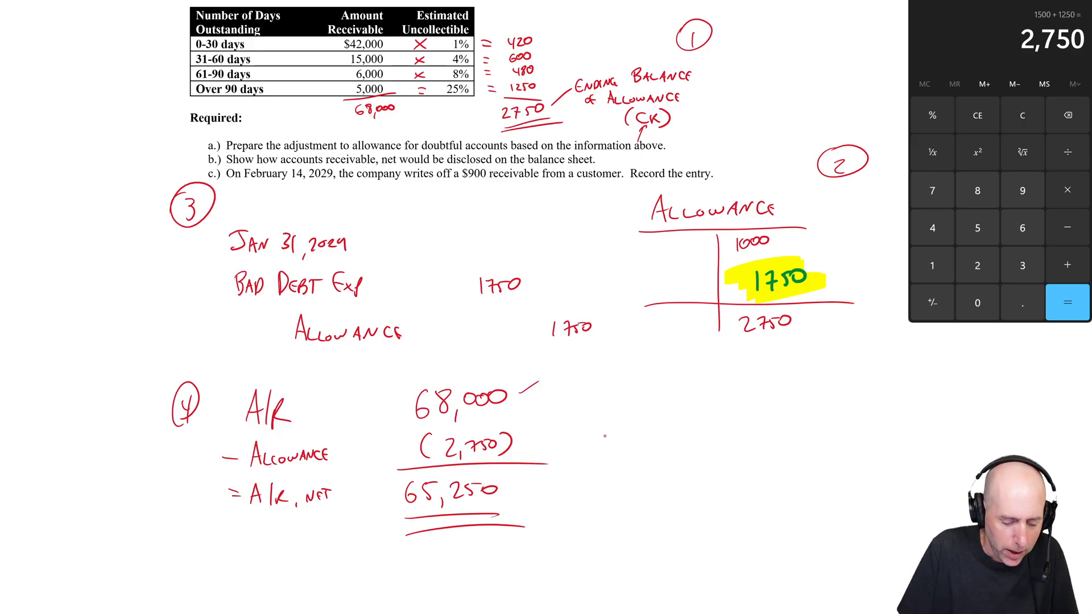
{"action": "scroll", "scroll_direction": "down", "scroll_amount": 3}
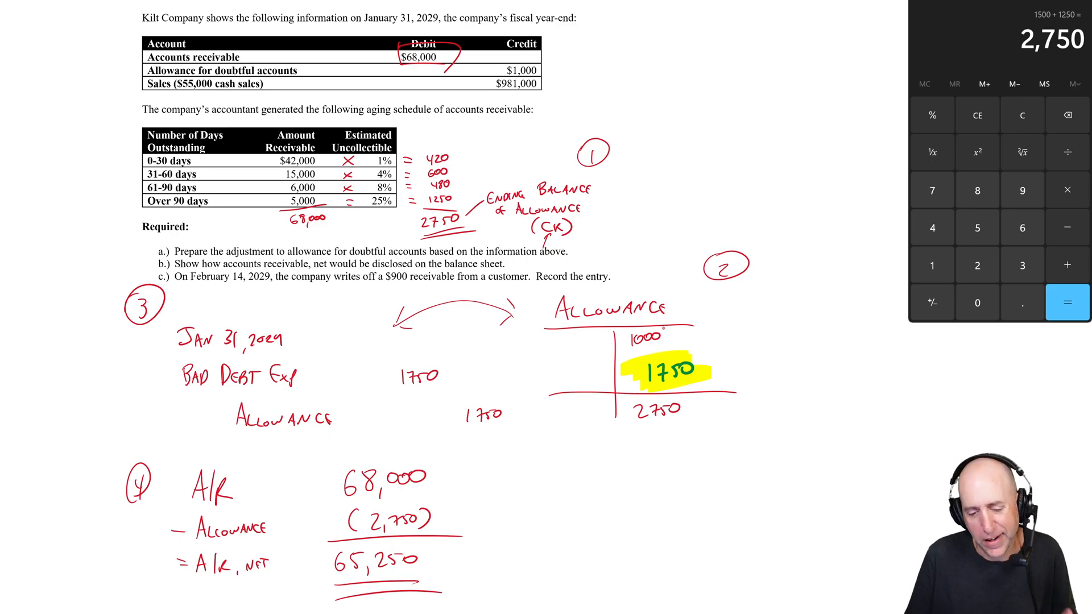
Scroll the document while linking the entry to the T-account and circling $68,000.
{"action": "scroll", "scroll_direction": "down", "scroll_amount": 3}
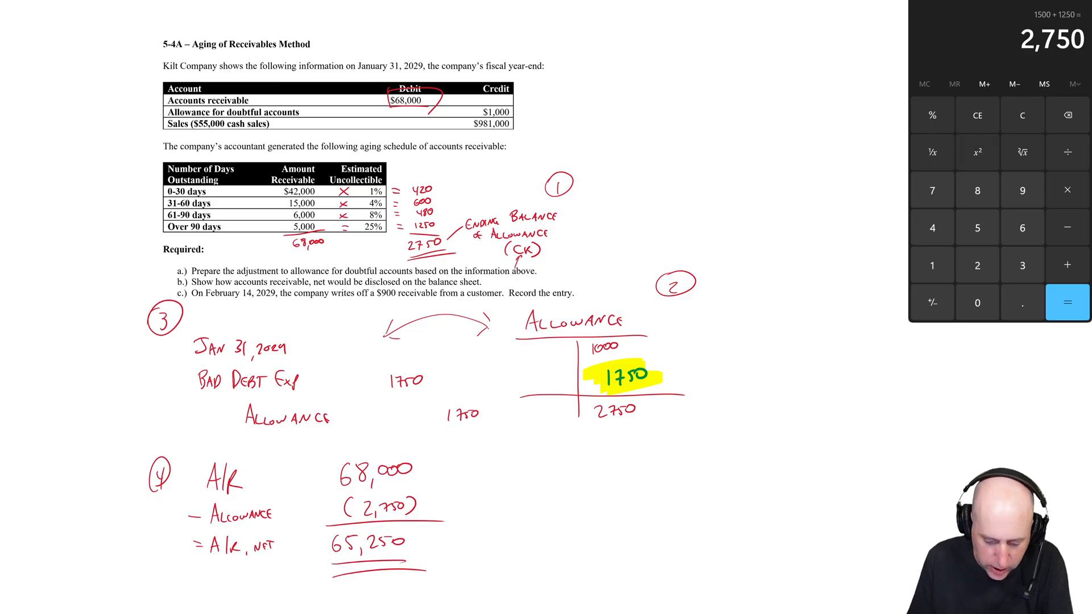
Write the Feb 14, 2029 write-off with A/R - Customer credited 900 and an Allowance line.
{"action": "type", "text": "Feb 1"}
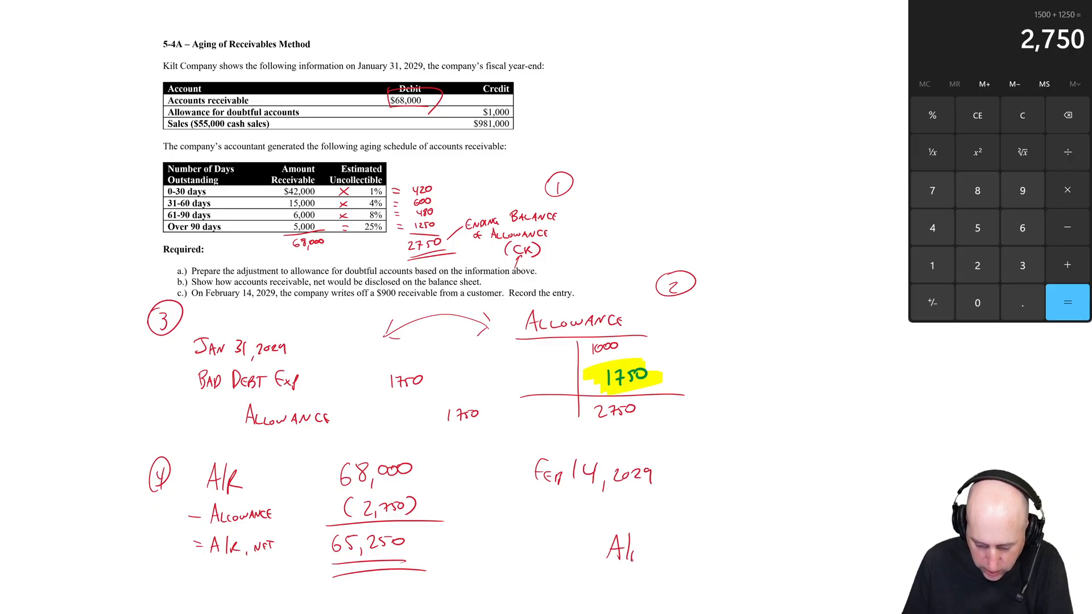
{"action": "type", "text": "A/R -Custom"}
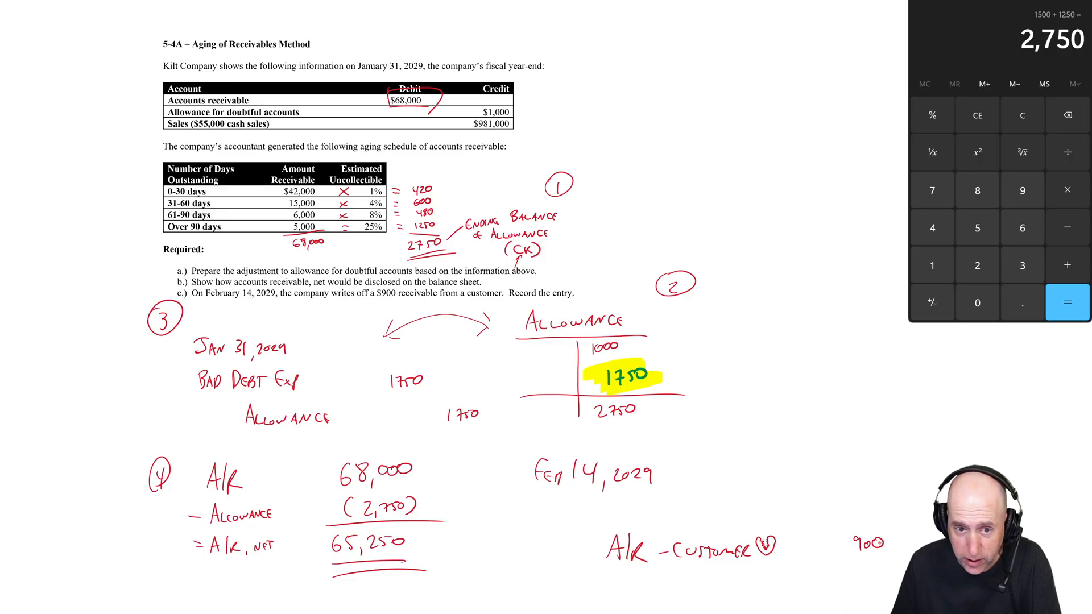
{"action": "type", "text": "A"}
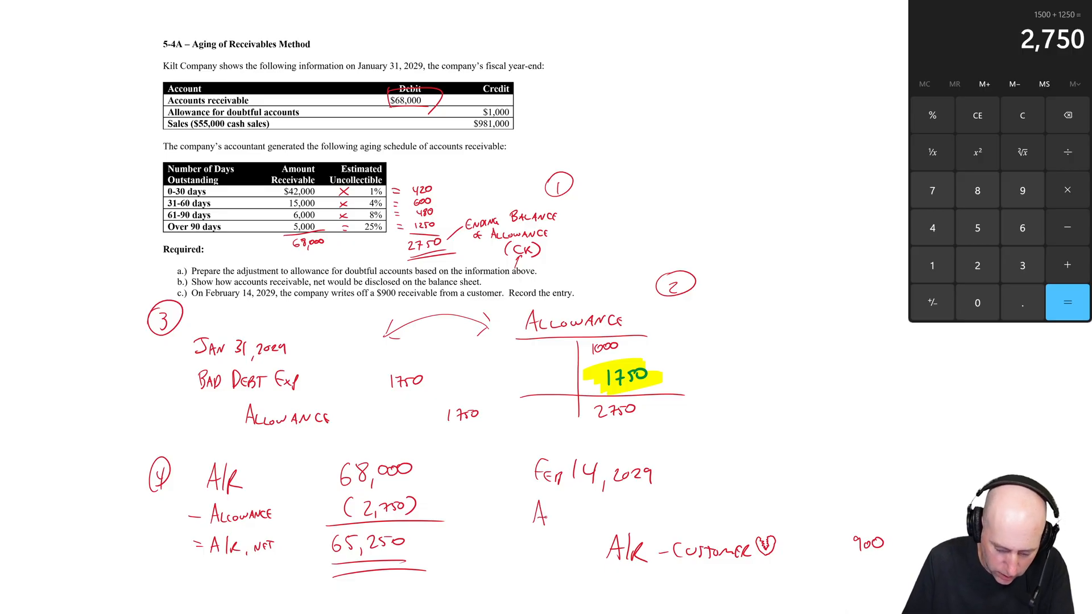
{"action": "type", "text": "Account"}
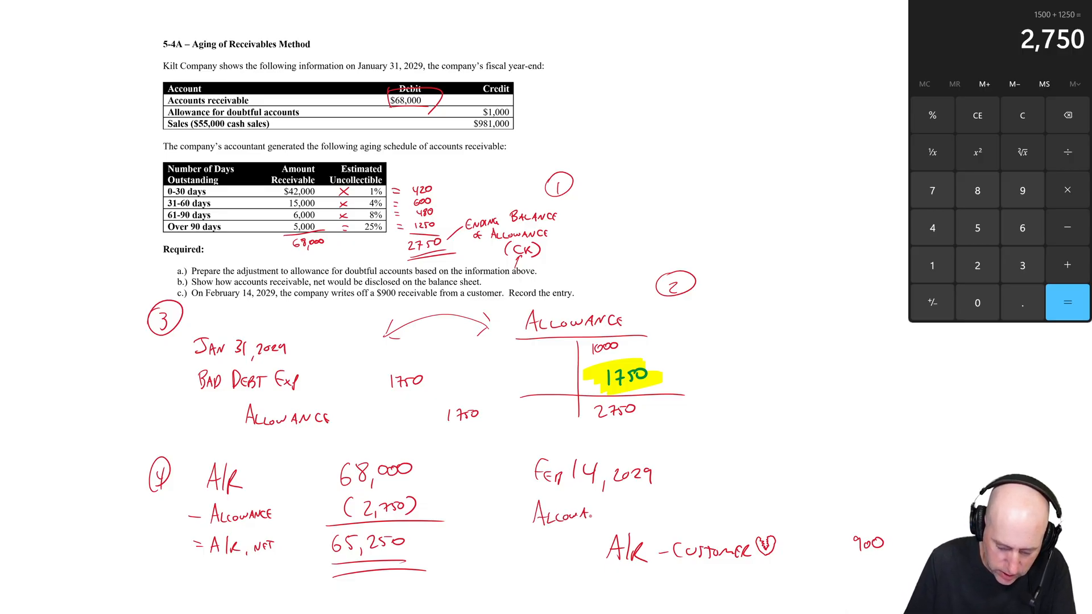